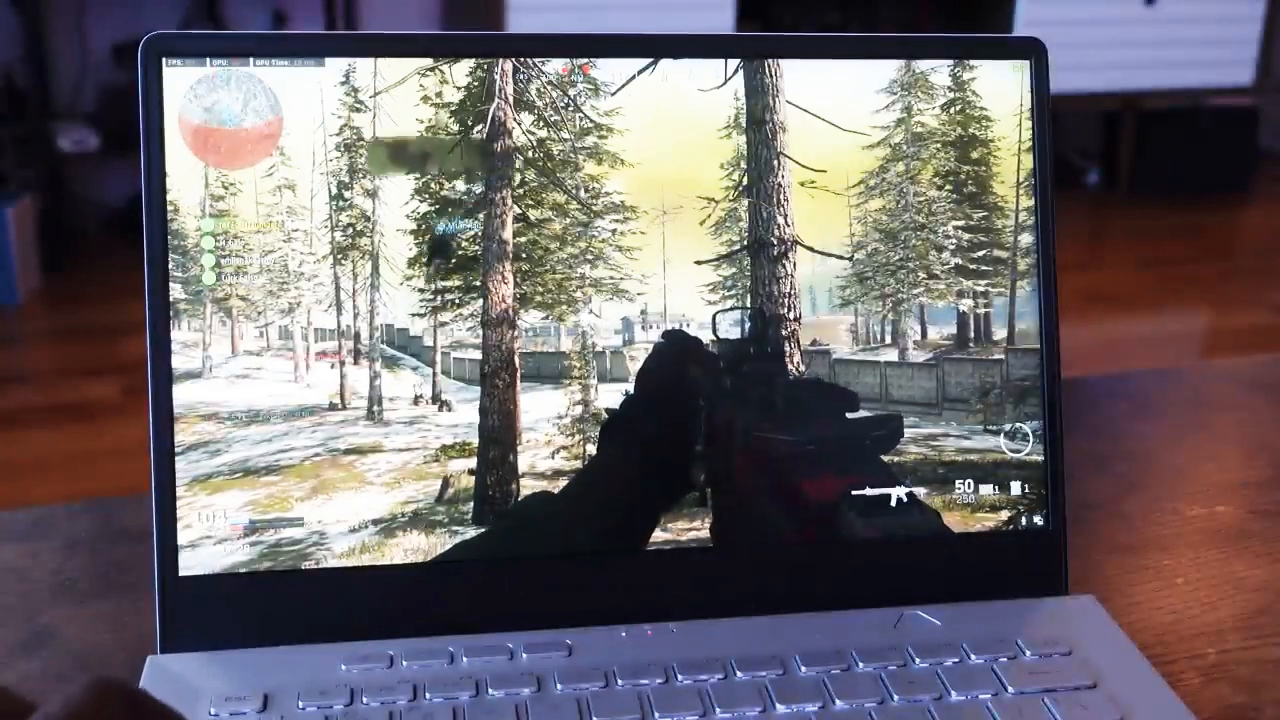
pyautogui.click(192, 560)
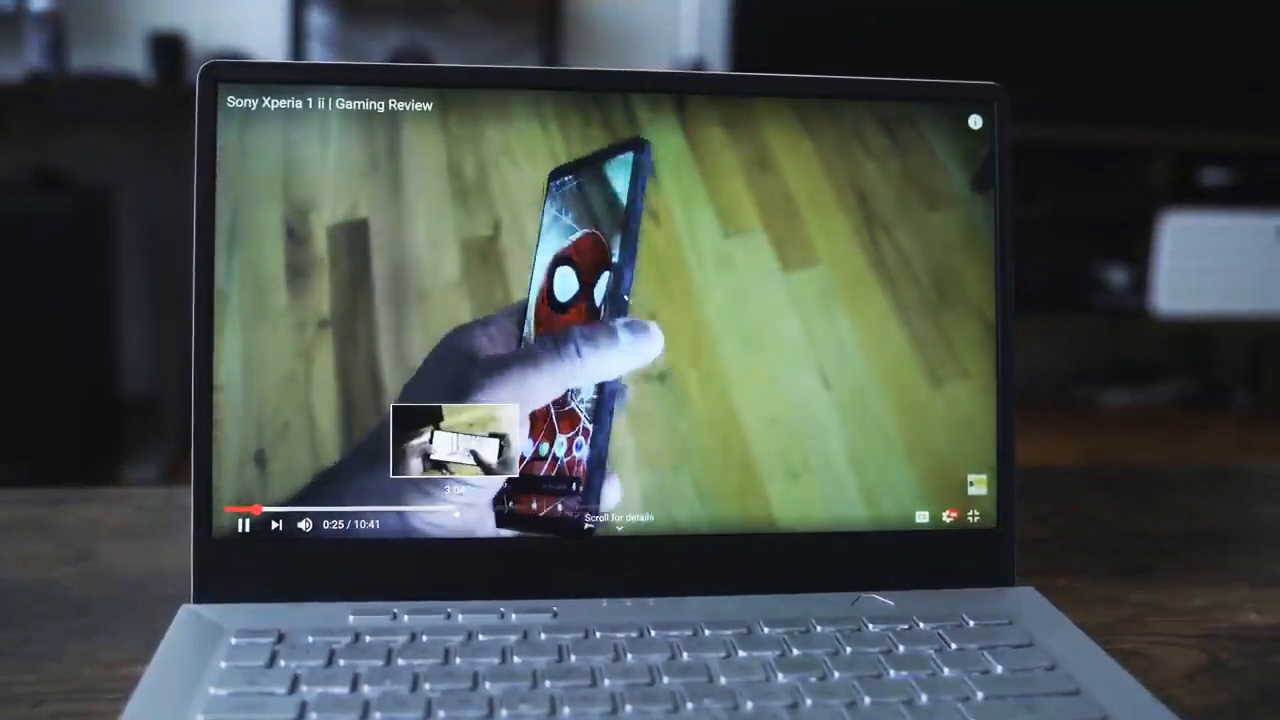
pyautogui.click(460, 516)
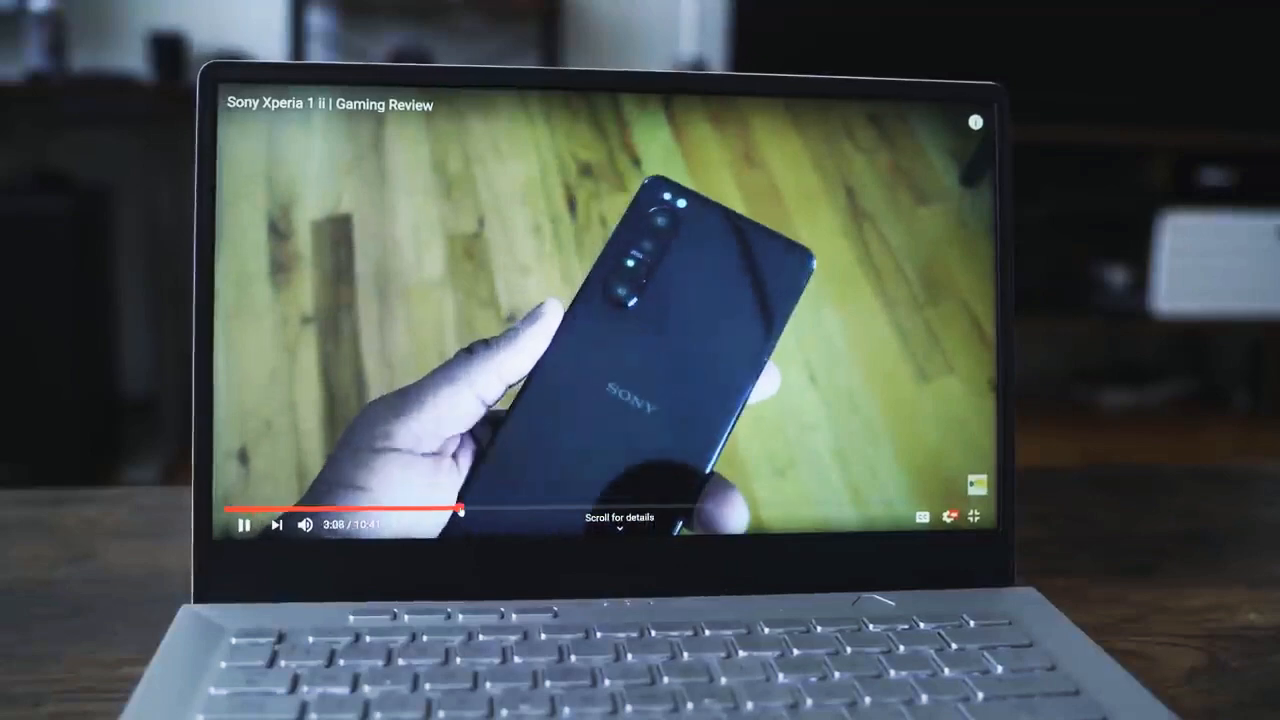